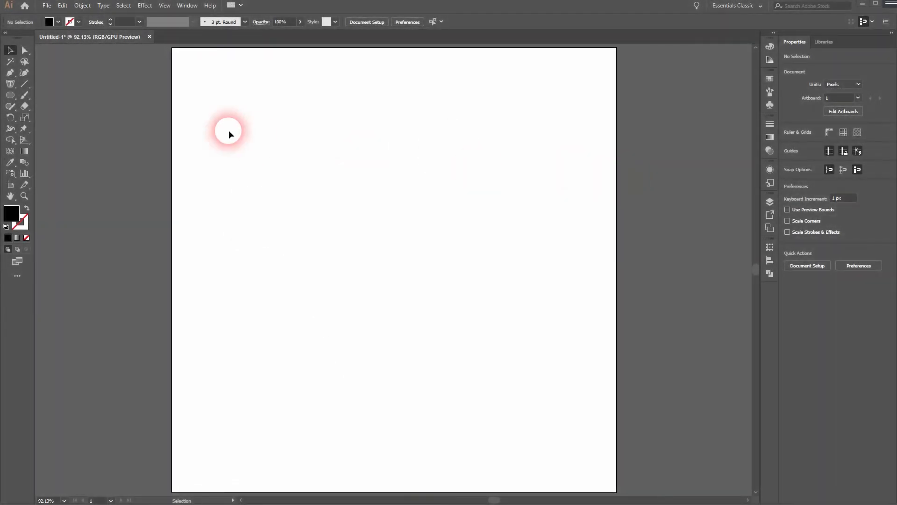
- Draw the closed, black-filled left half of the crown with two pointed spikes
left_click(51, 22)
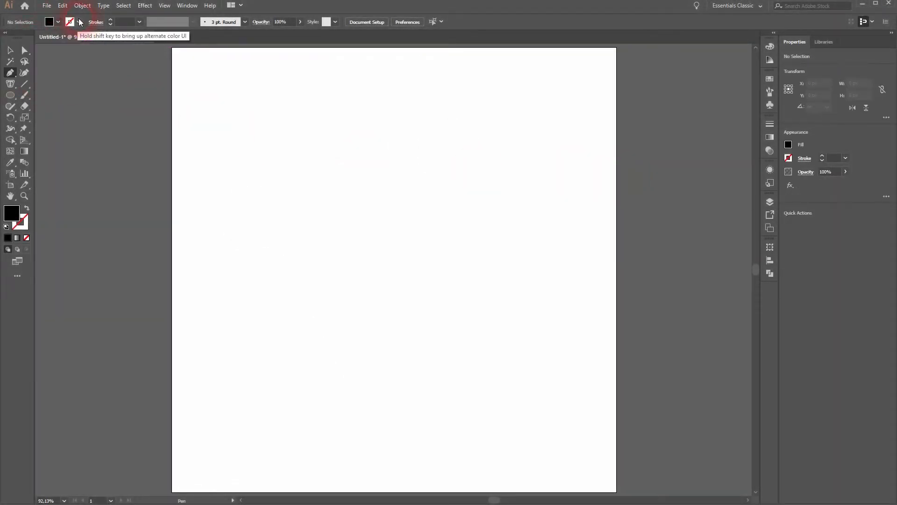
left_click(212, 121)
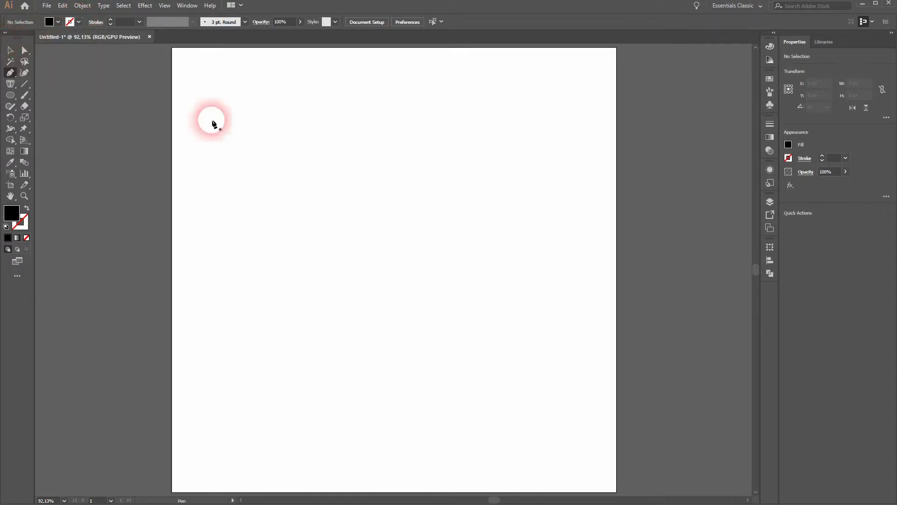
mouse_move(312, 307)
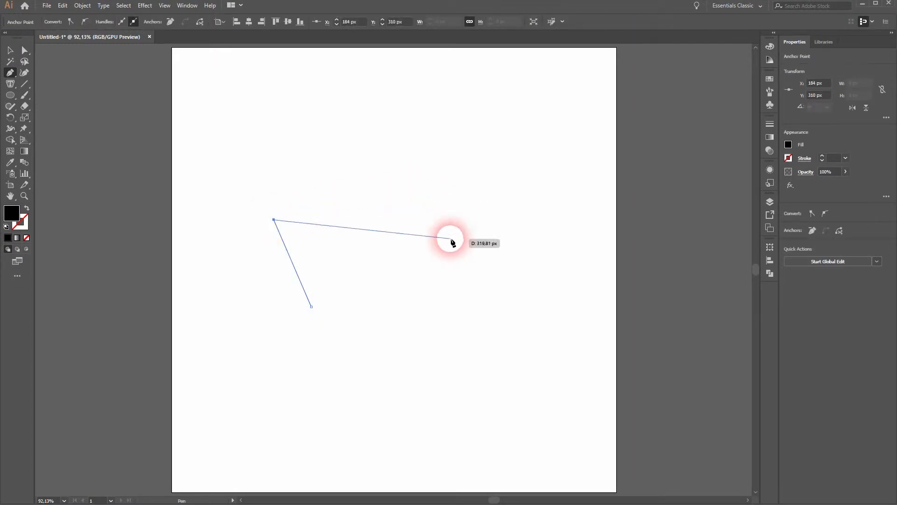
mouse_move(366, 244)
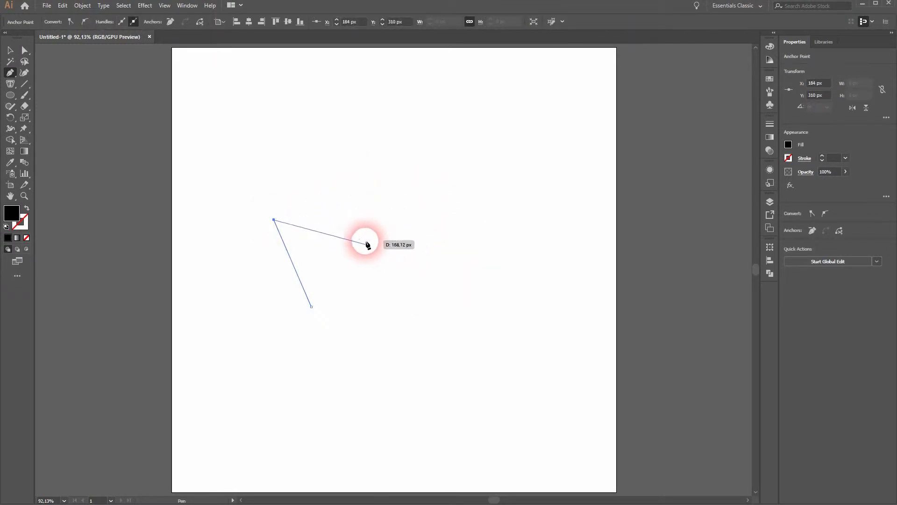
left_click(347, 222)
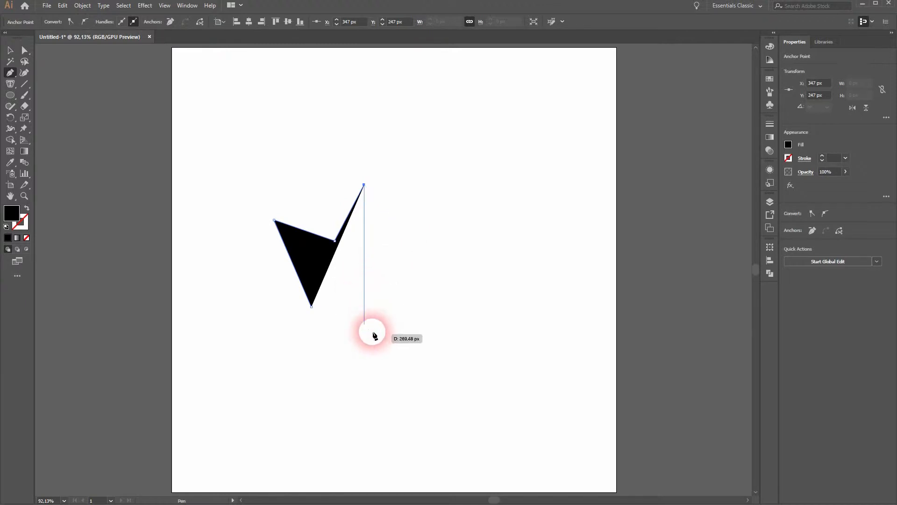
mouse_move(422, 324)
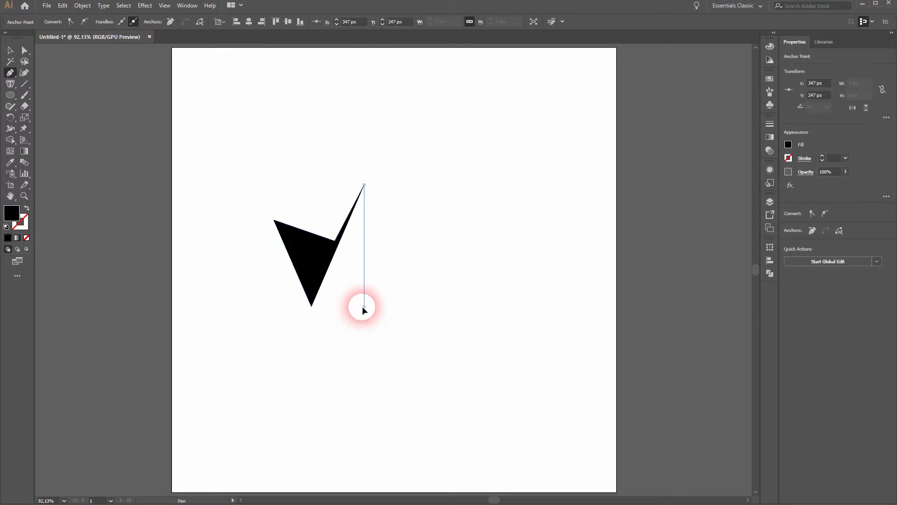
left_click(313, 308)
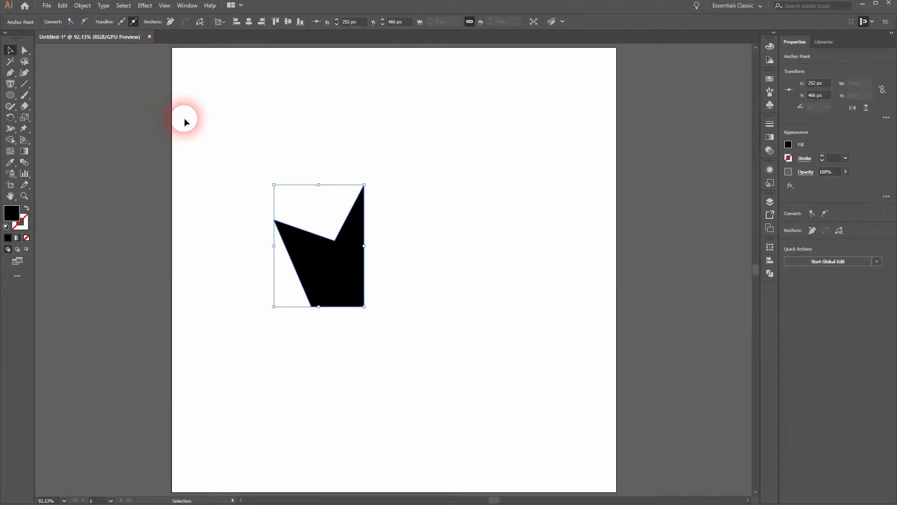
- Toggle Smart Guides from the View menu
left_click(164, 5)
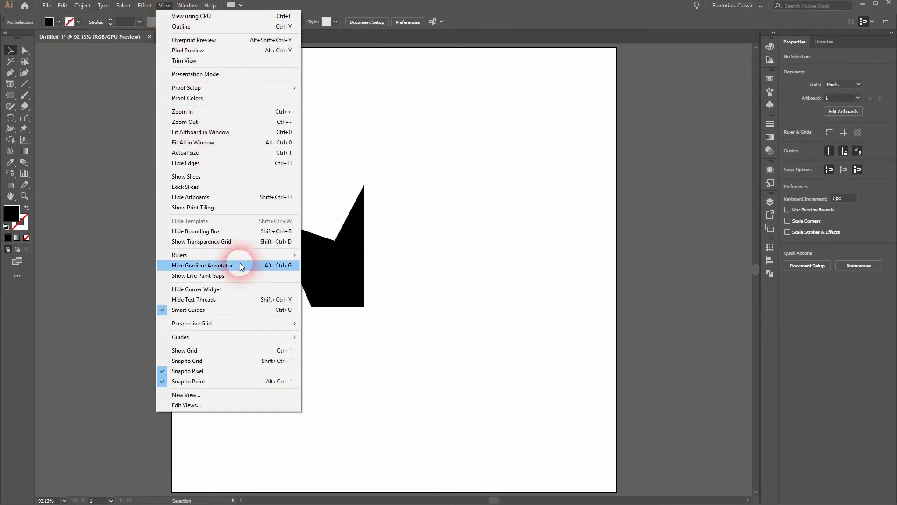
mouse_move(228, 309)
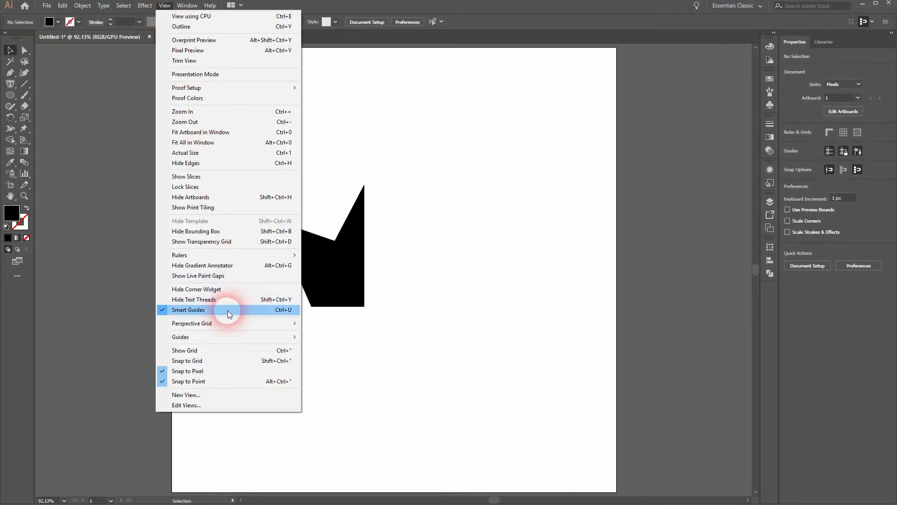
left_click(188, 310)
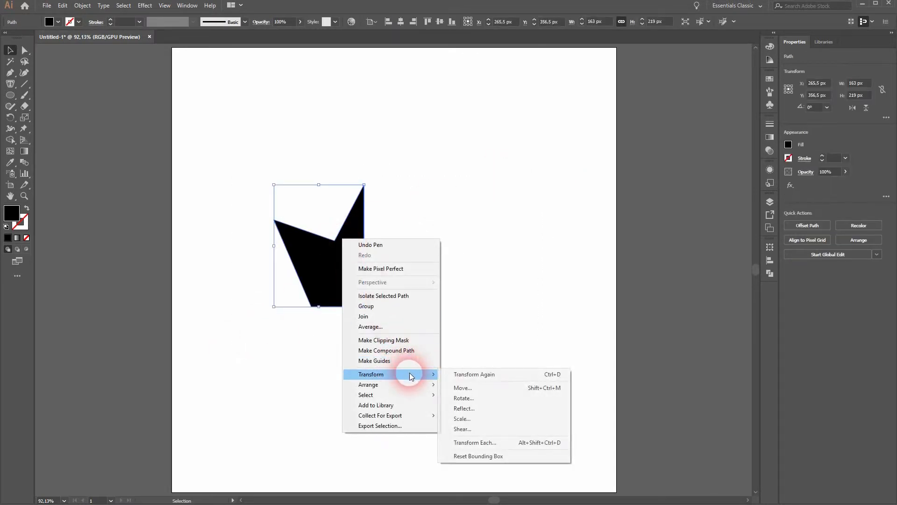
- Reflect a copy of the half-crown across the vertical axis beside the original
left_click(464, 408)
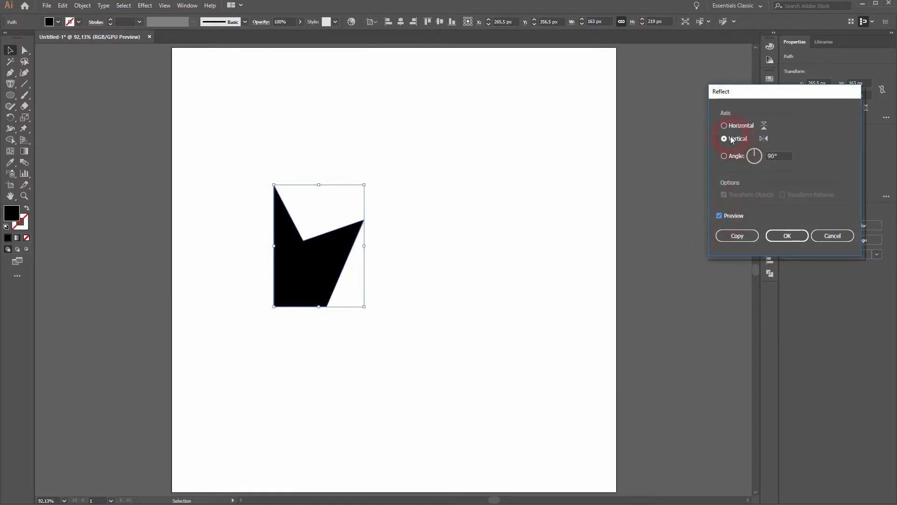
left_click(724, 138)
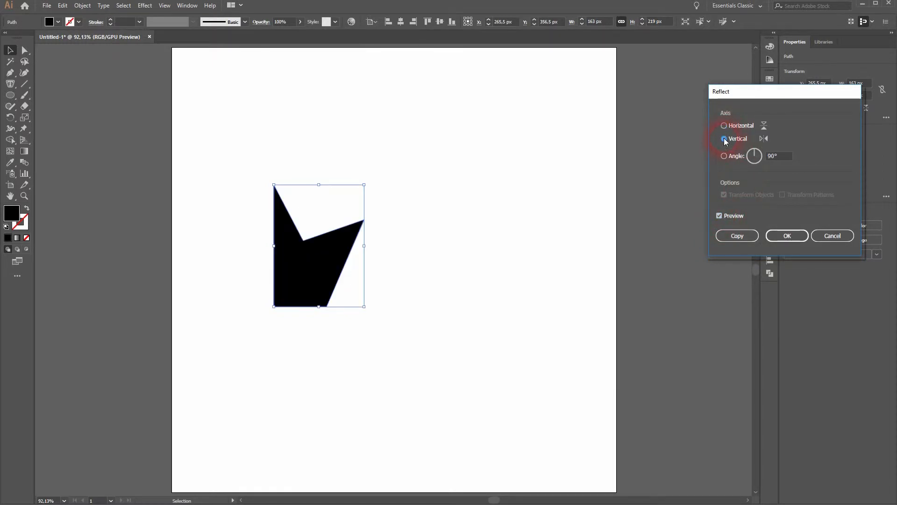
left_click(787, 235)
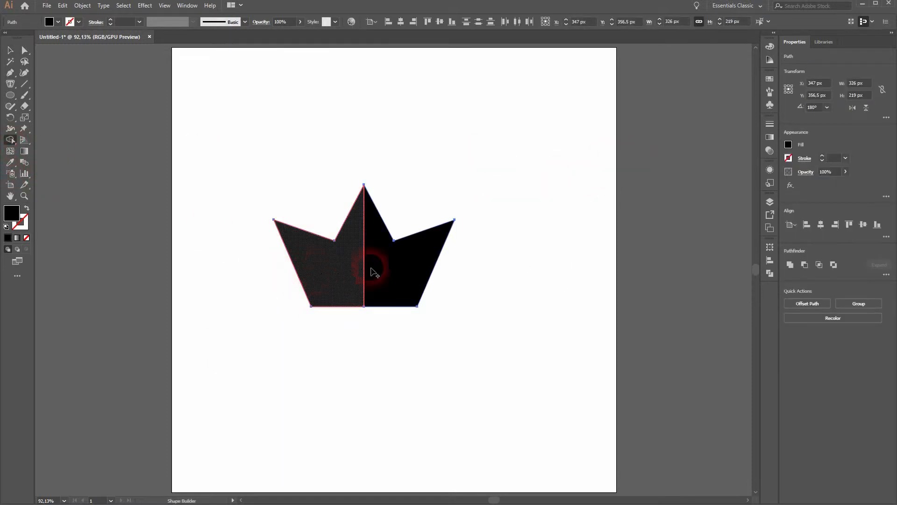
- Unite both halves with Shape Builder and add three black circles above the spikes
left_click(372, 270)
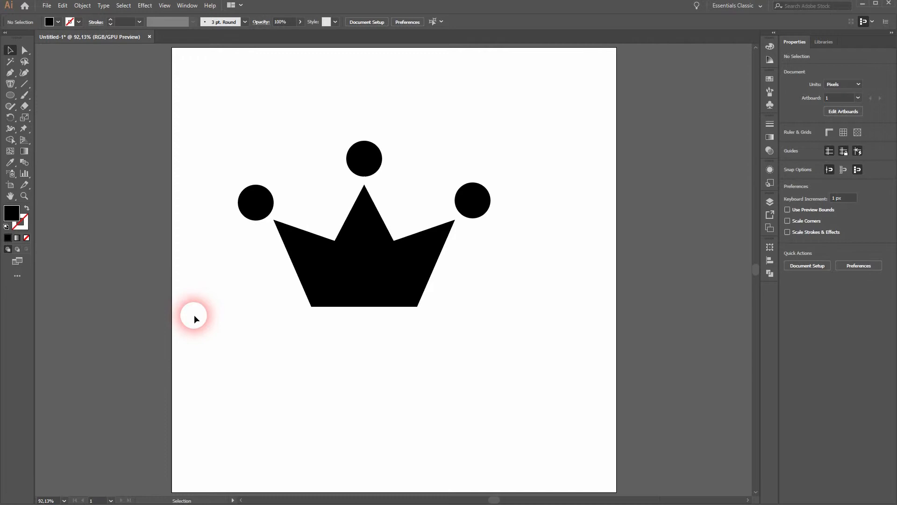
- Move the three circles toward the spike tips, then shorten and lower the crown base
left_click(255, 203)
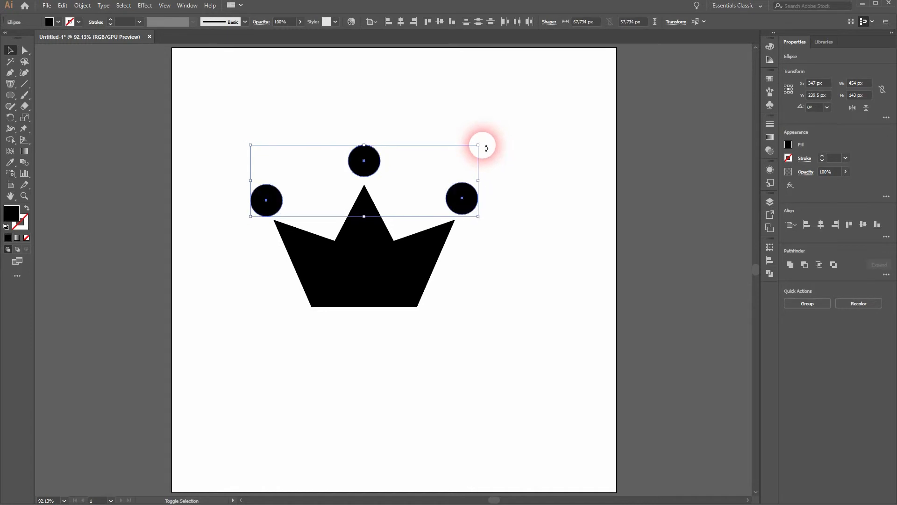
left_click(227, 337)
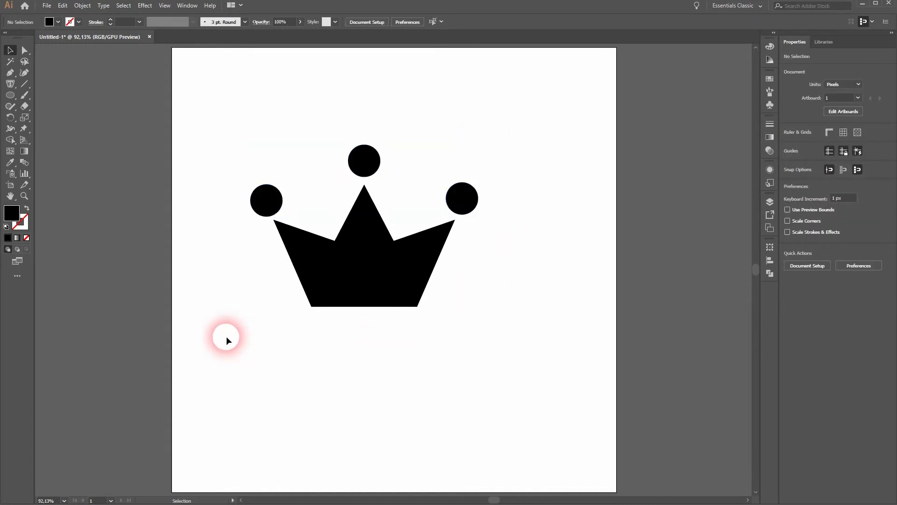
left_click(392, 283)
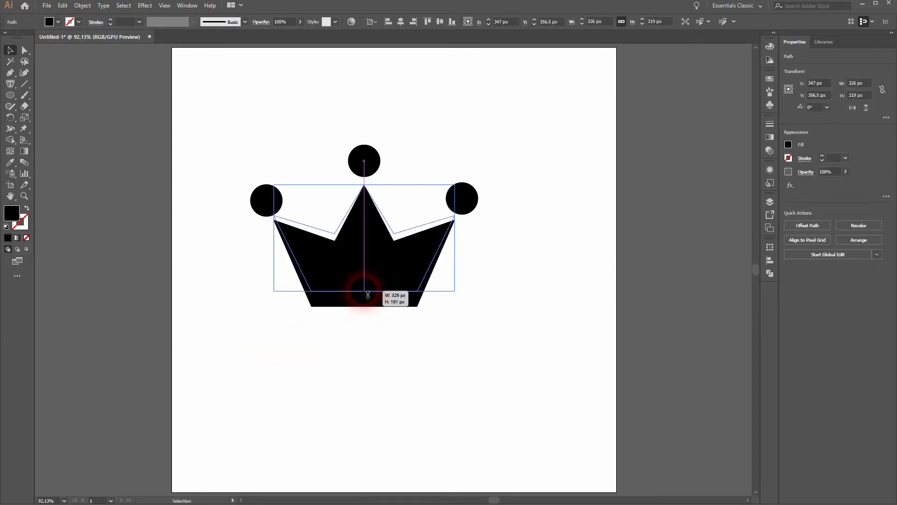
left_click(356, 313)
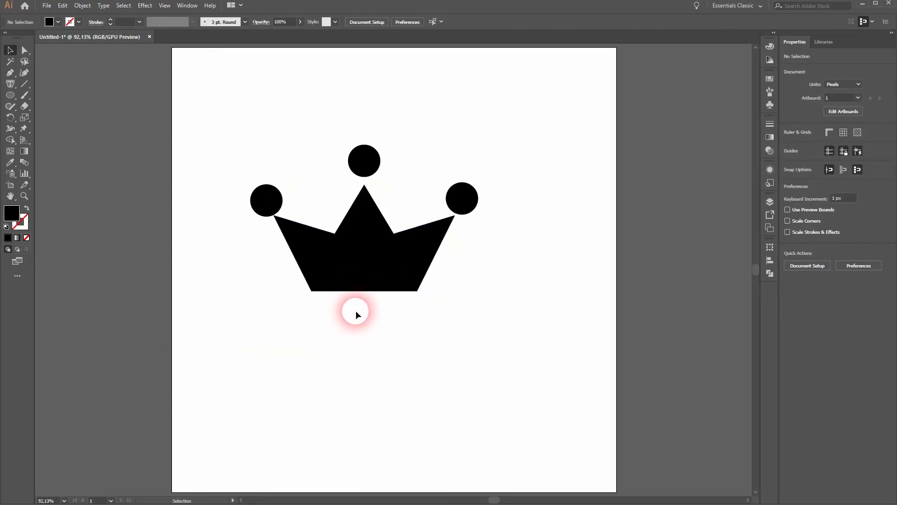
left_click(365, 258)
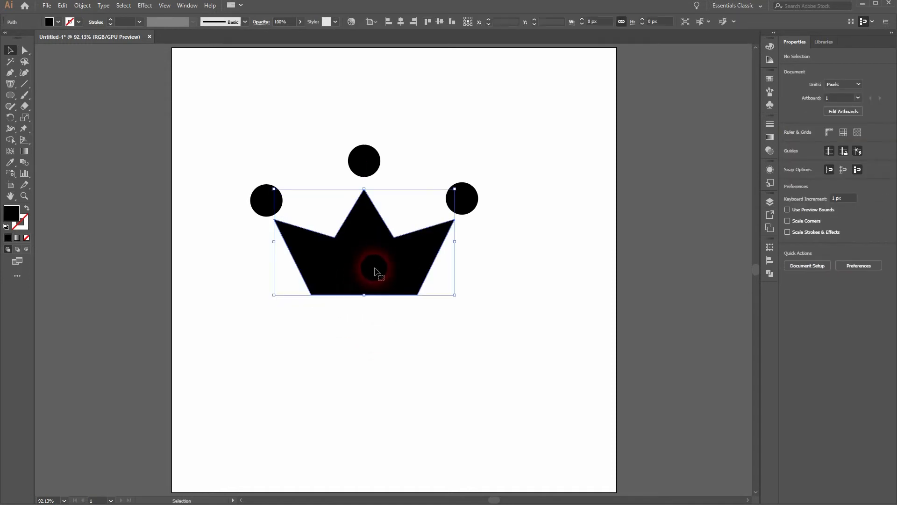
left_click_drag(364, 160, 364, 160)
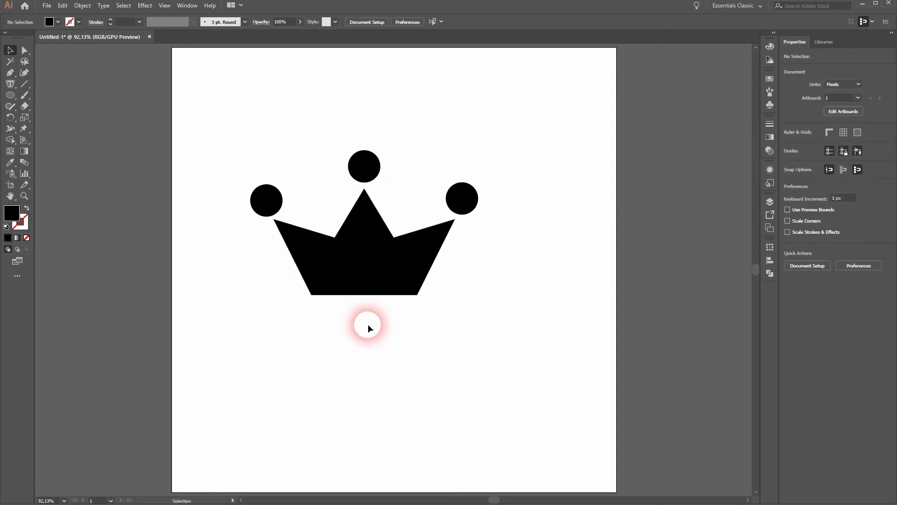
mouse_move(485, 226)
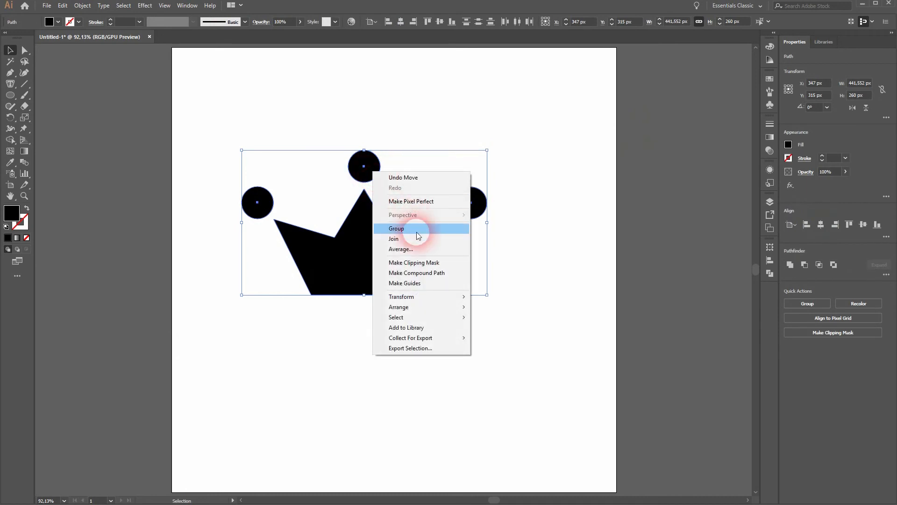
- Group the crown base with its three circles and deselect
left_click(396, 229)
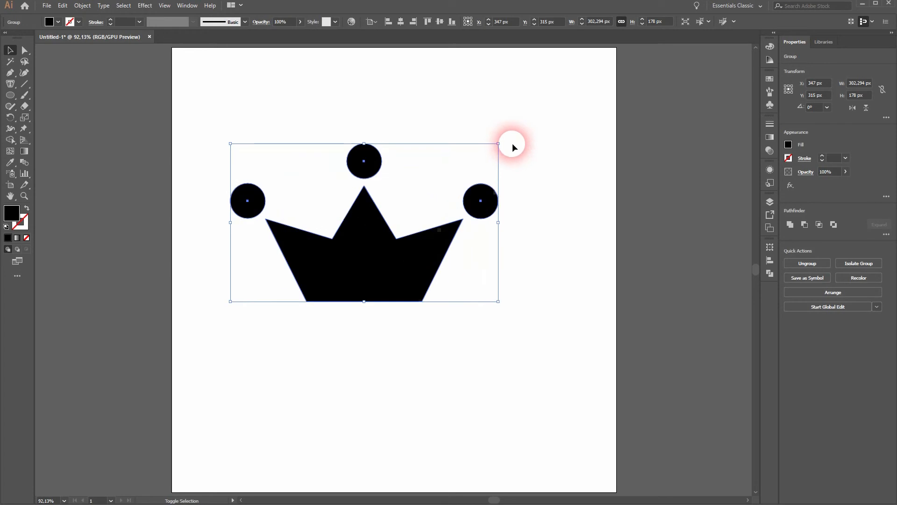
left_click(470, 400)
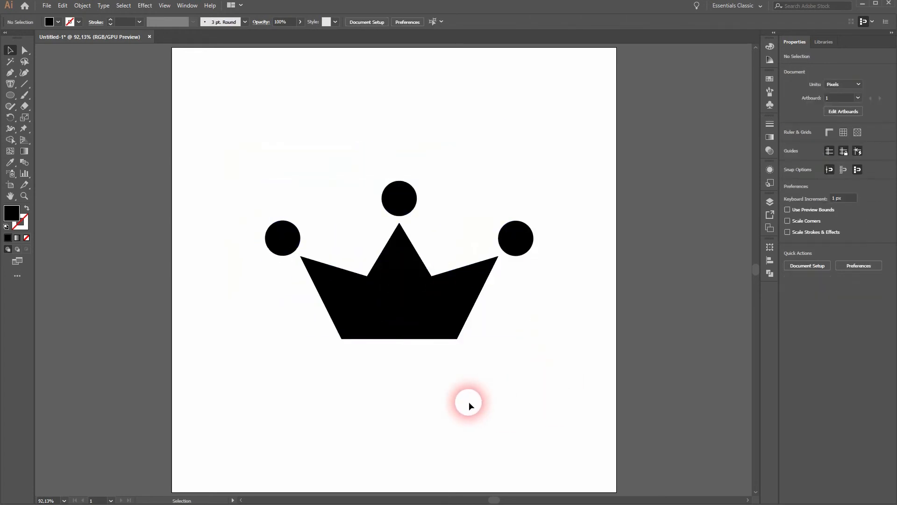
mouse_move(520, 410)
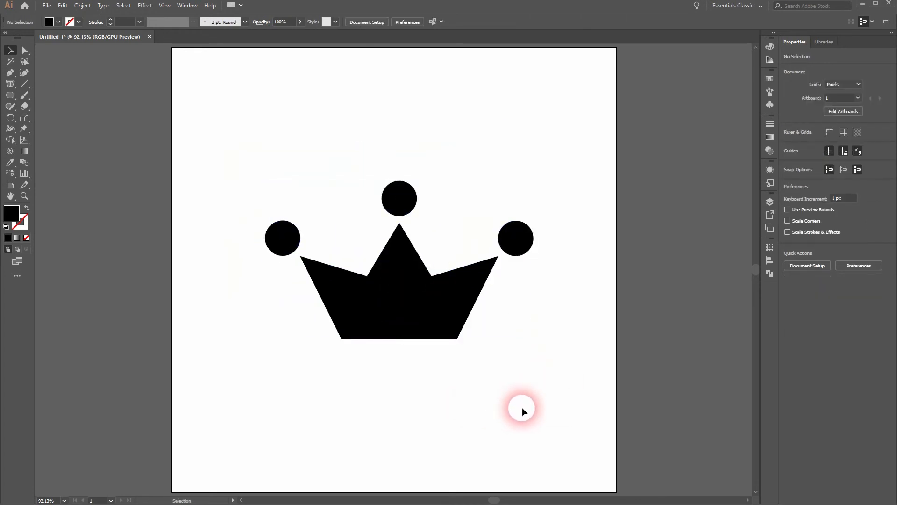